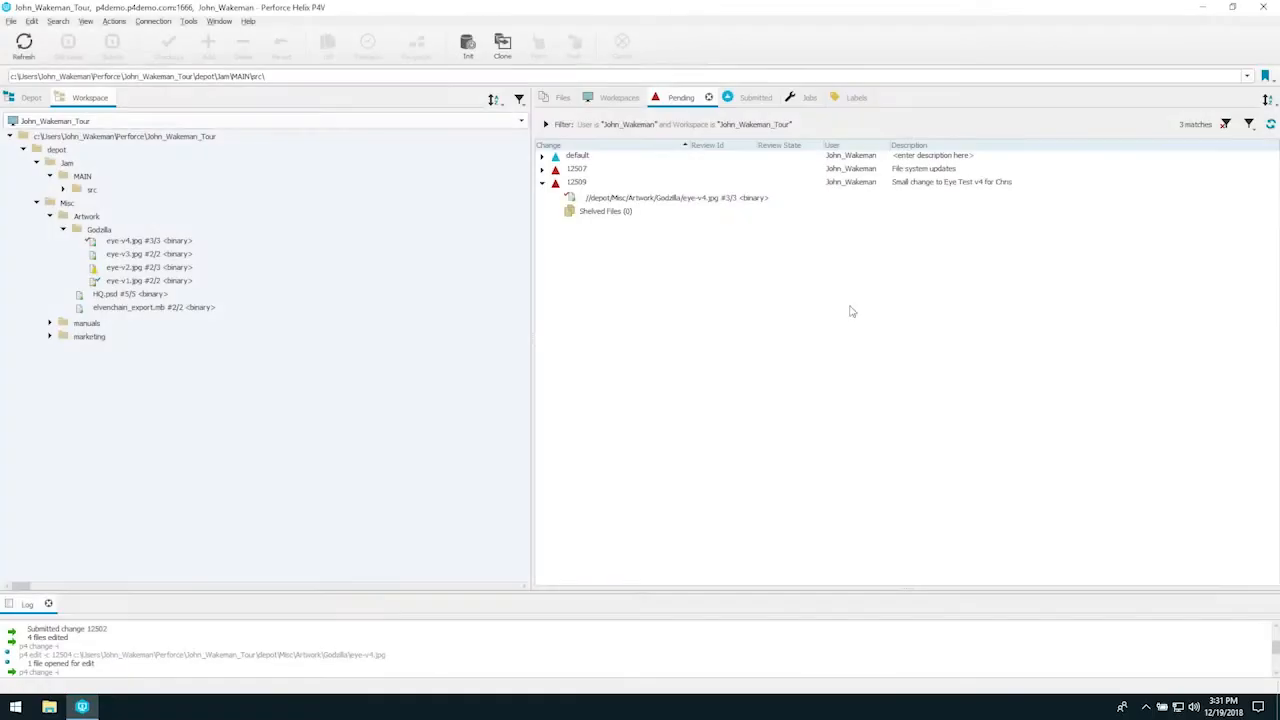
Browse the File and View menus and window docking options without choosing anything
left_click(11, 20)
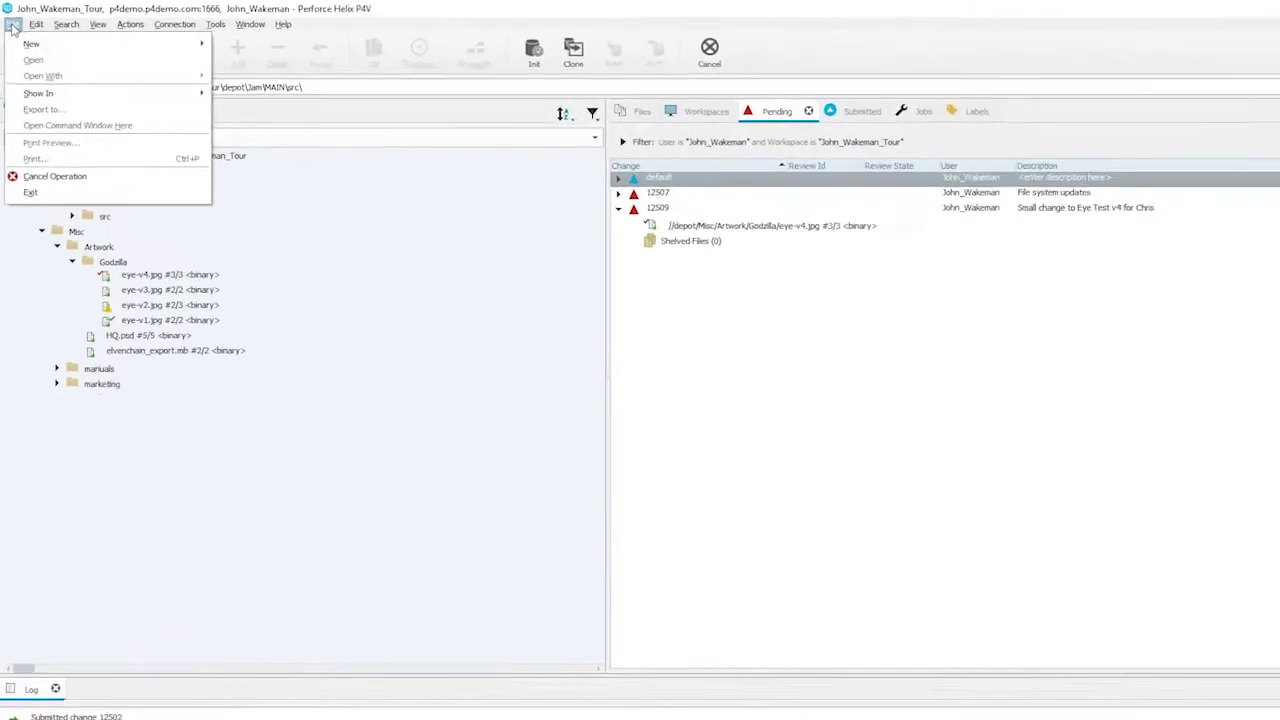
left_click(97, 24)
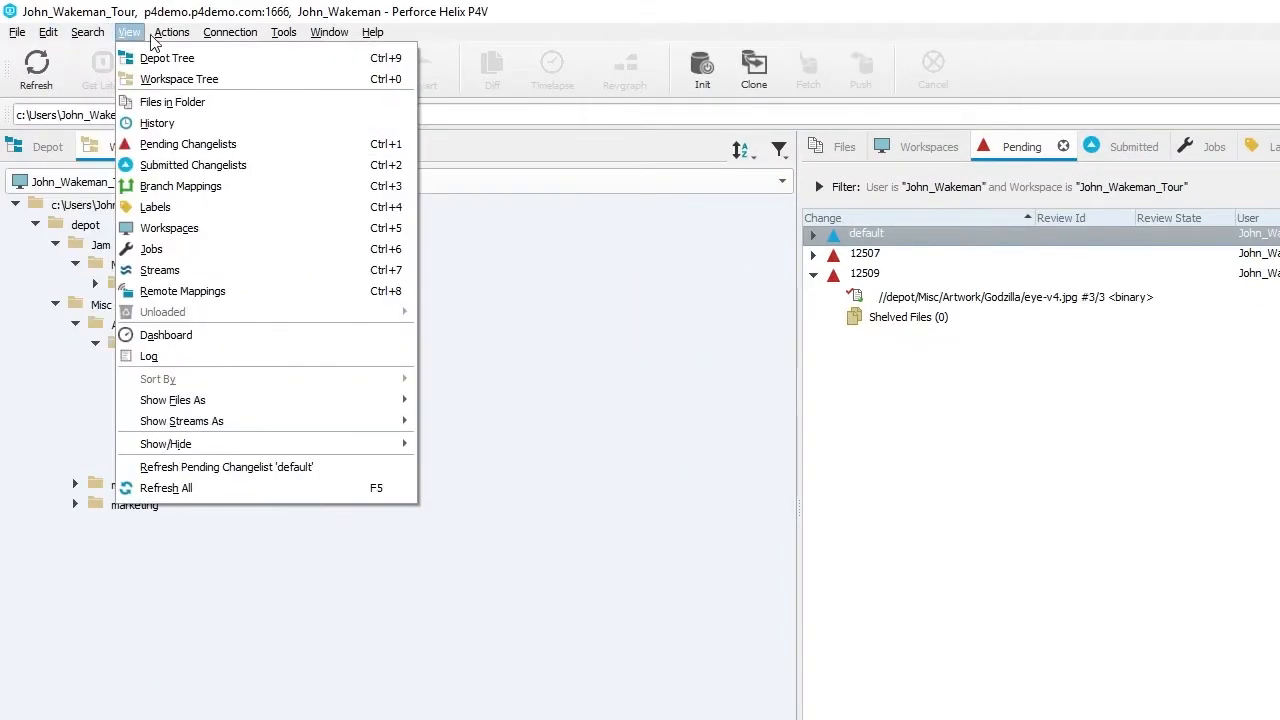
left_click(329, 31)
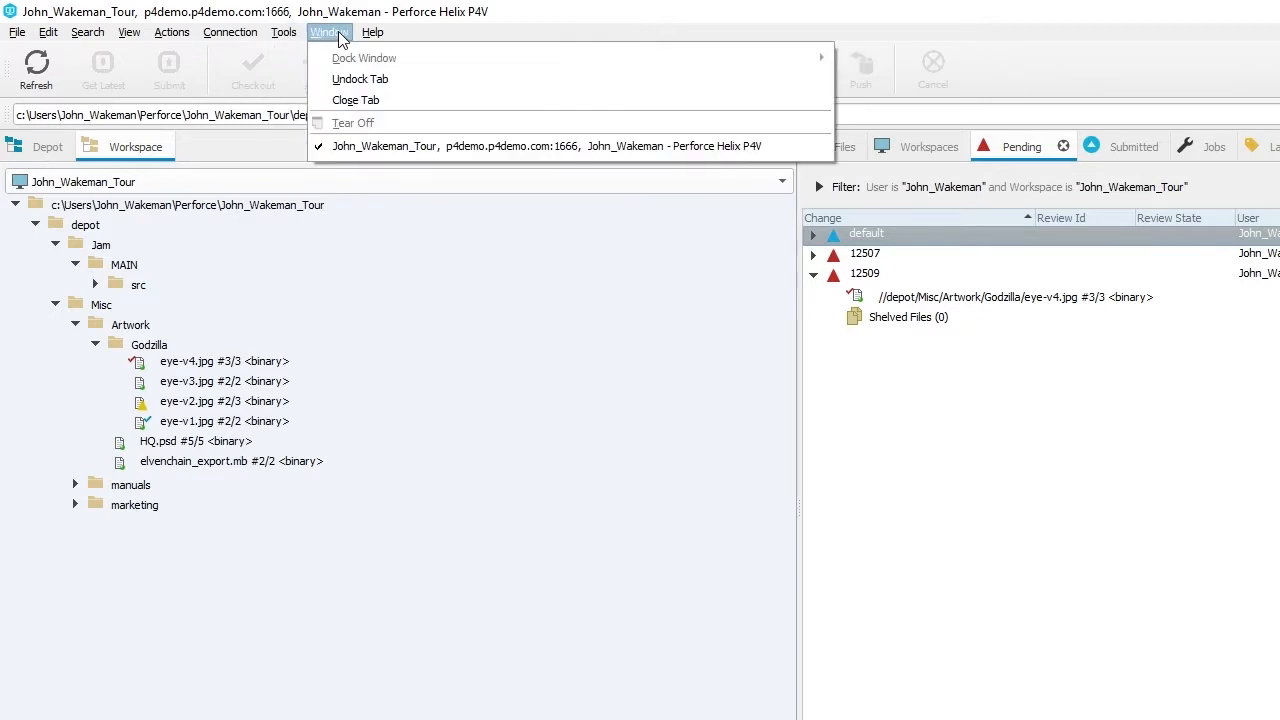
left_click(866, 233)
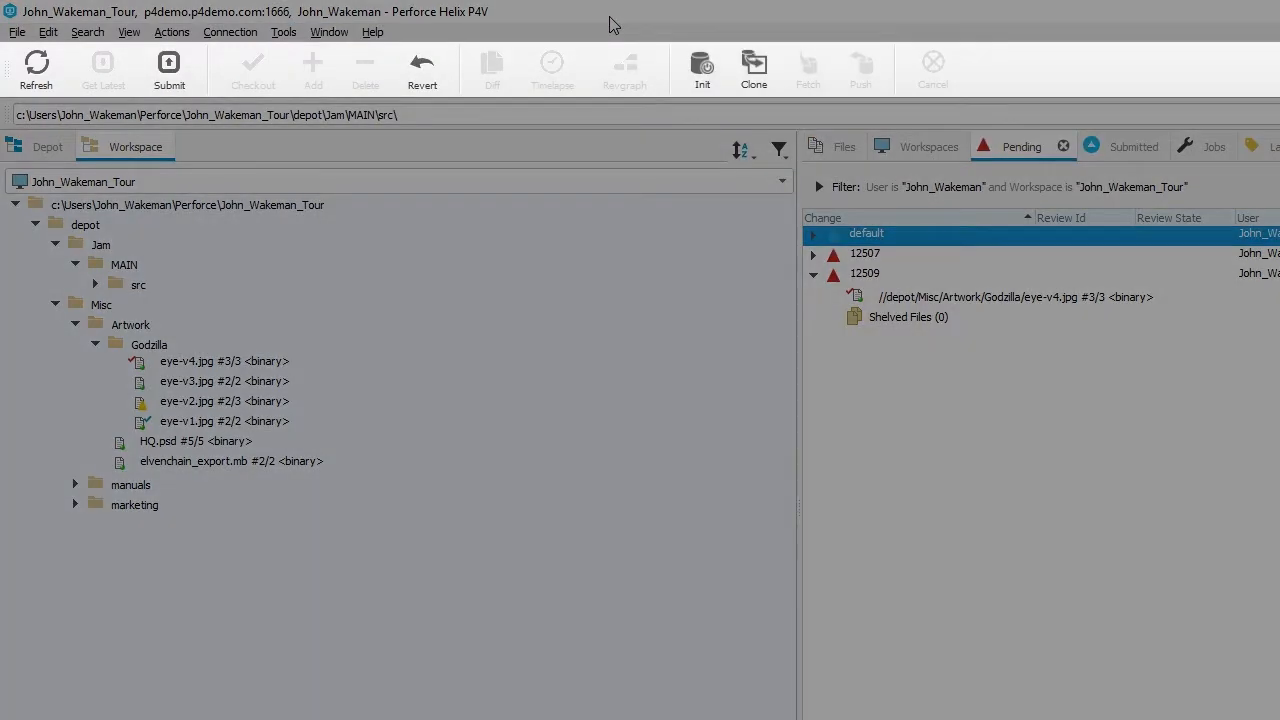
mouse_move(36, 64)
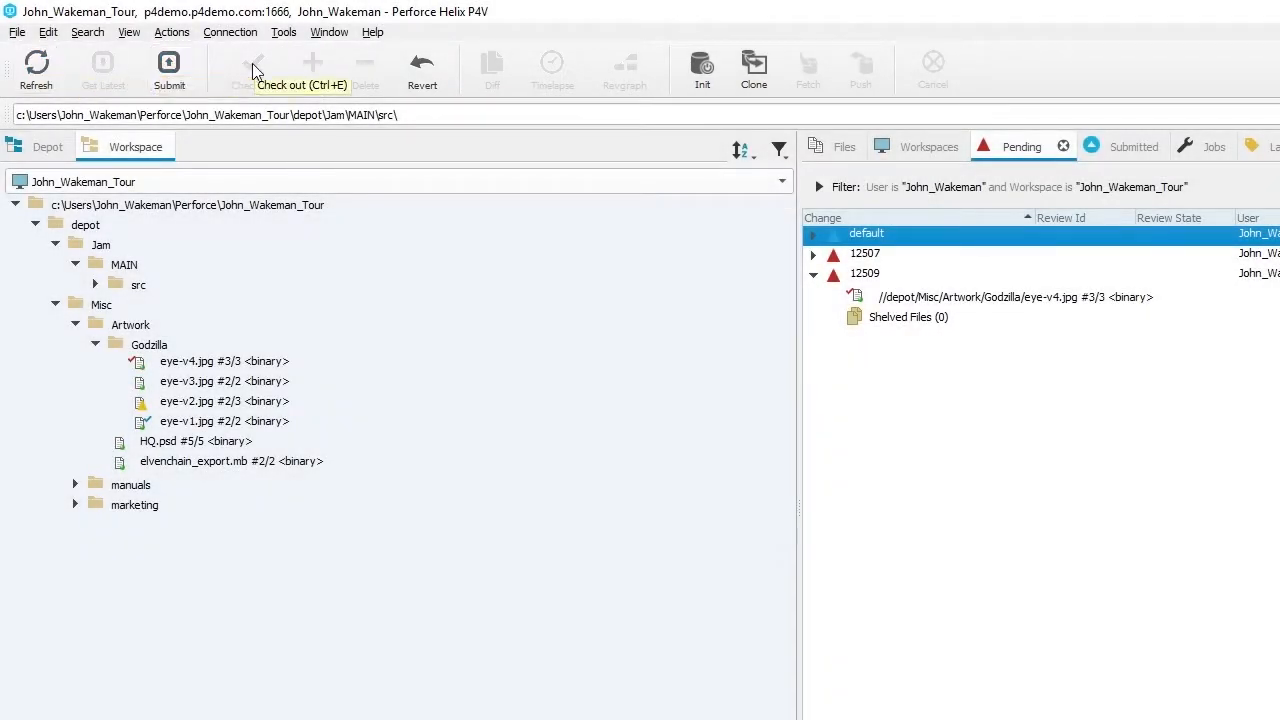
mouse_move(421, 62)
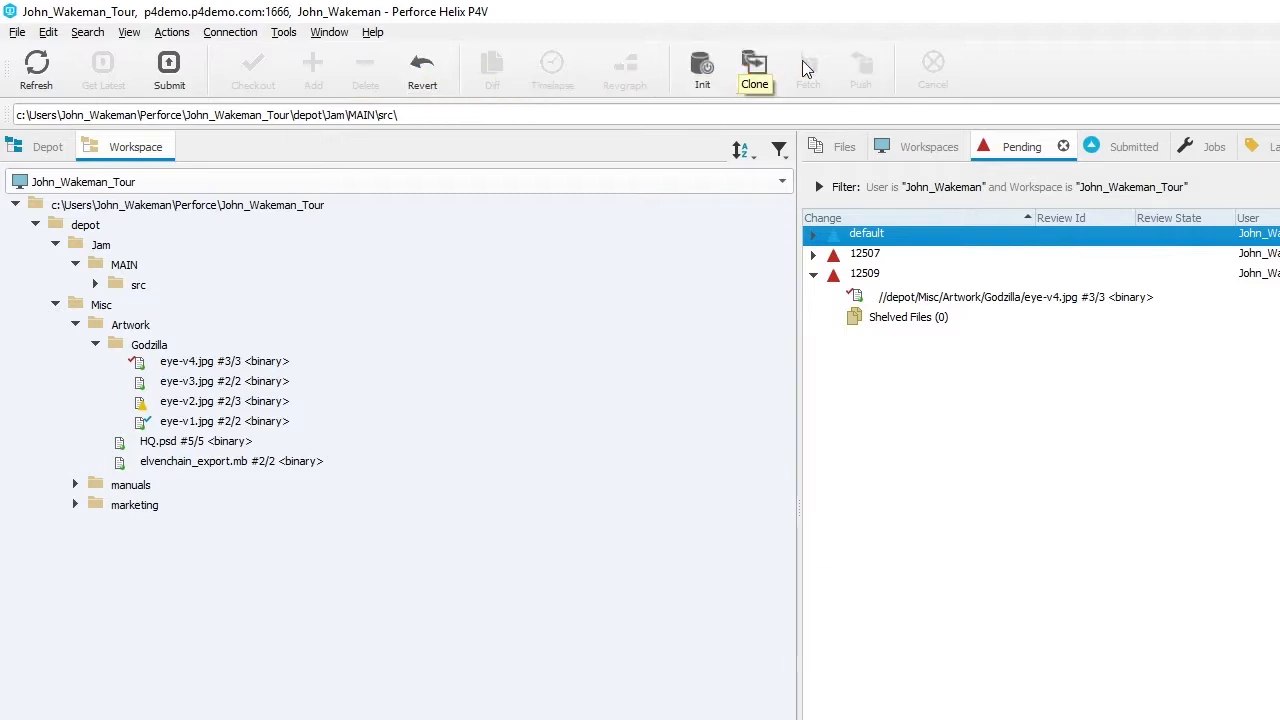
mouse_move(933, 62)
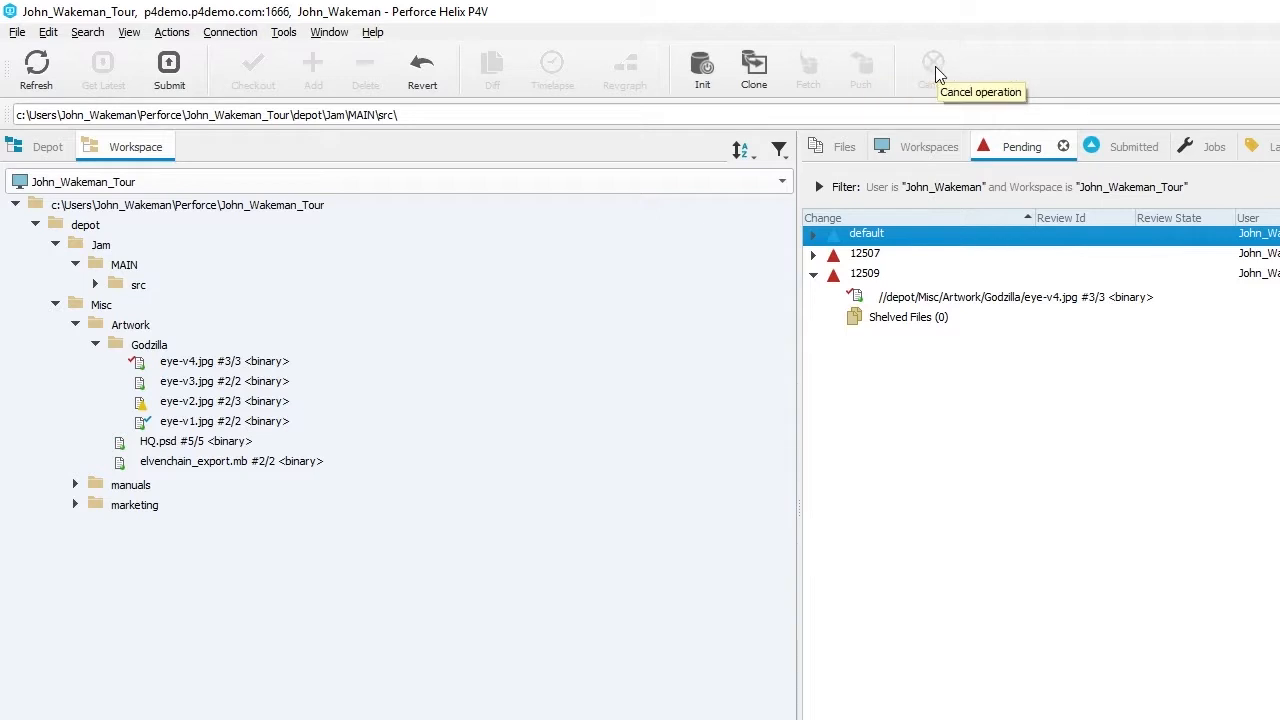
Switch the tree pane to the full Depot view, then back to the Workspace view
right_click(138, 285)
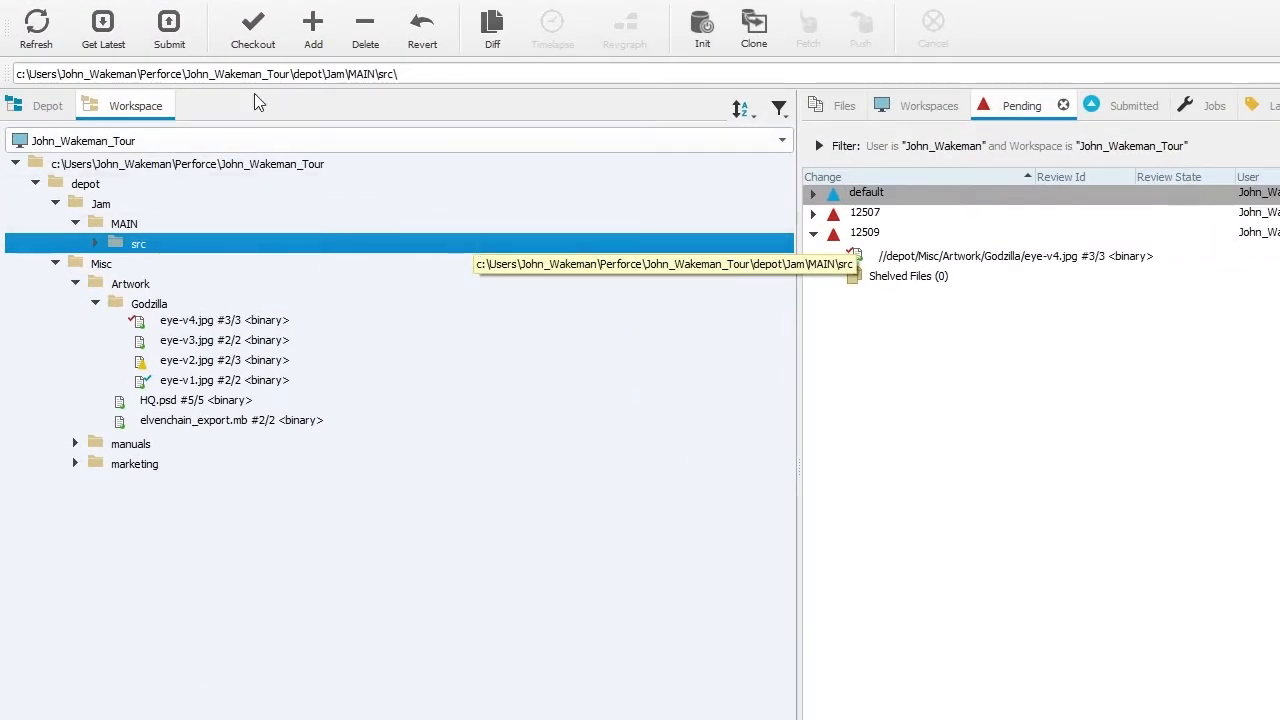
left_click(47, 105)
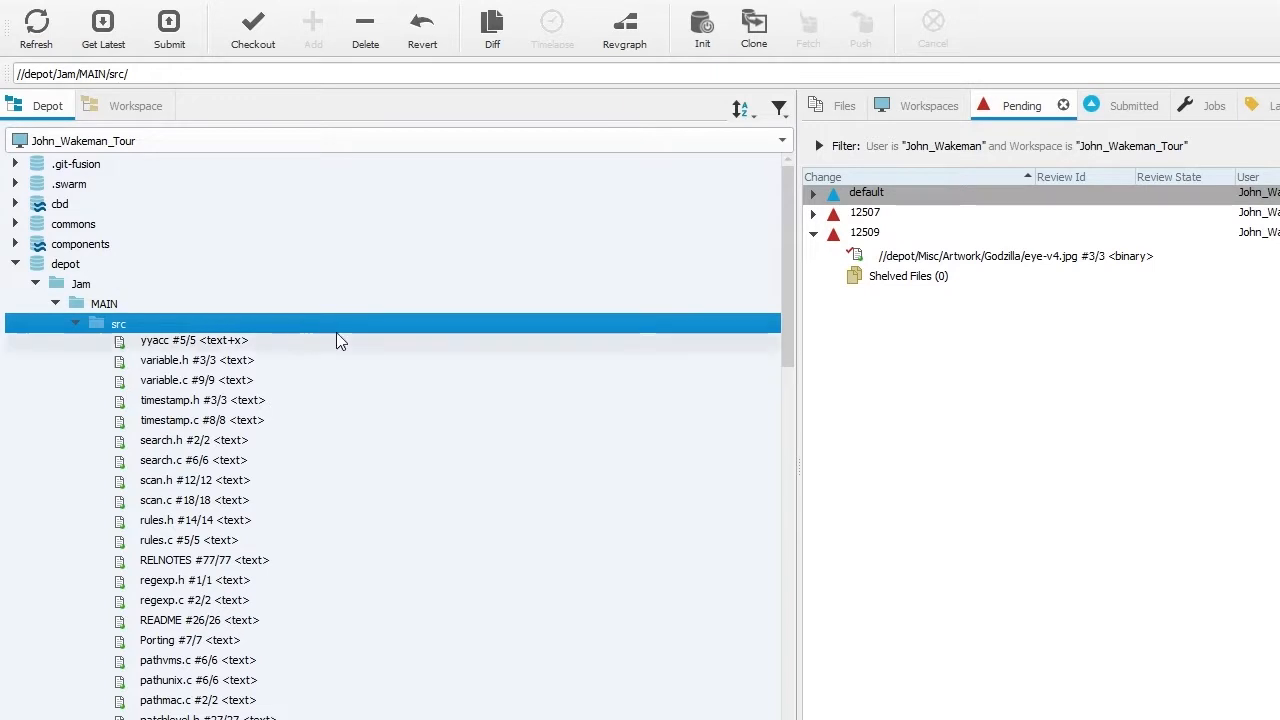
mouse_move(340, 341)
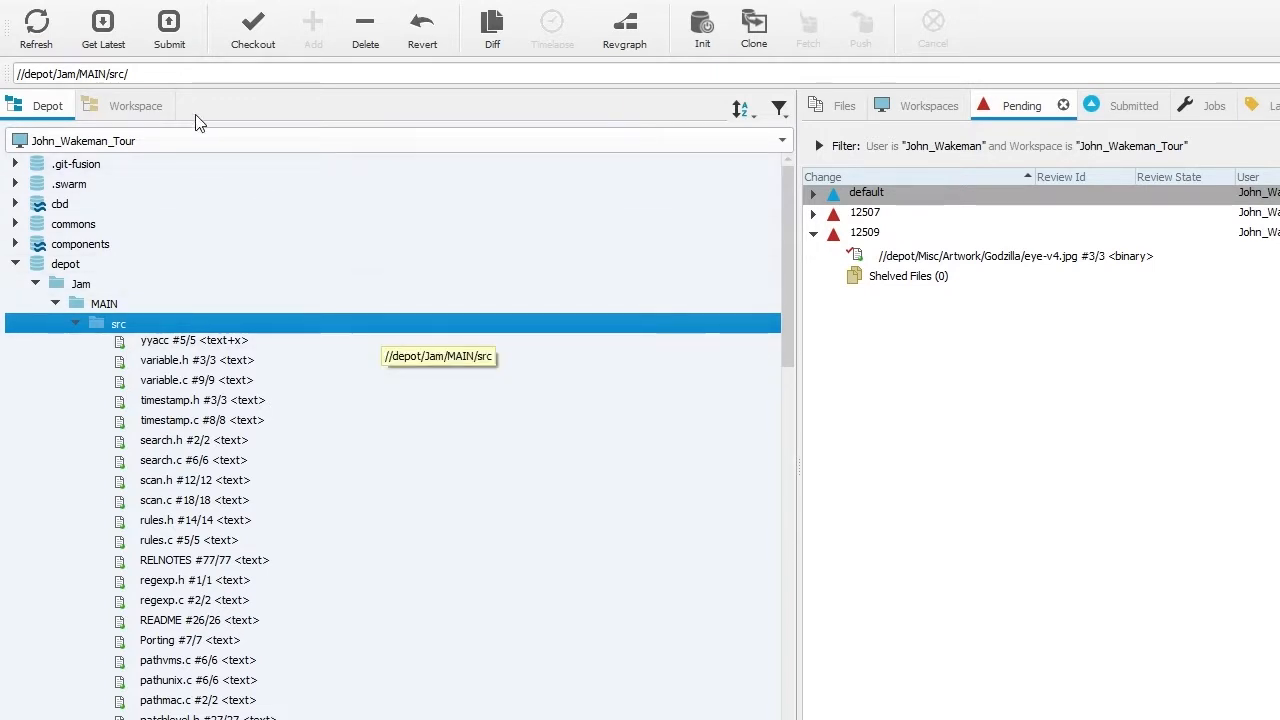
left_click(133, 105)
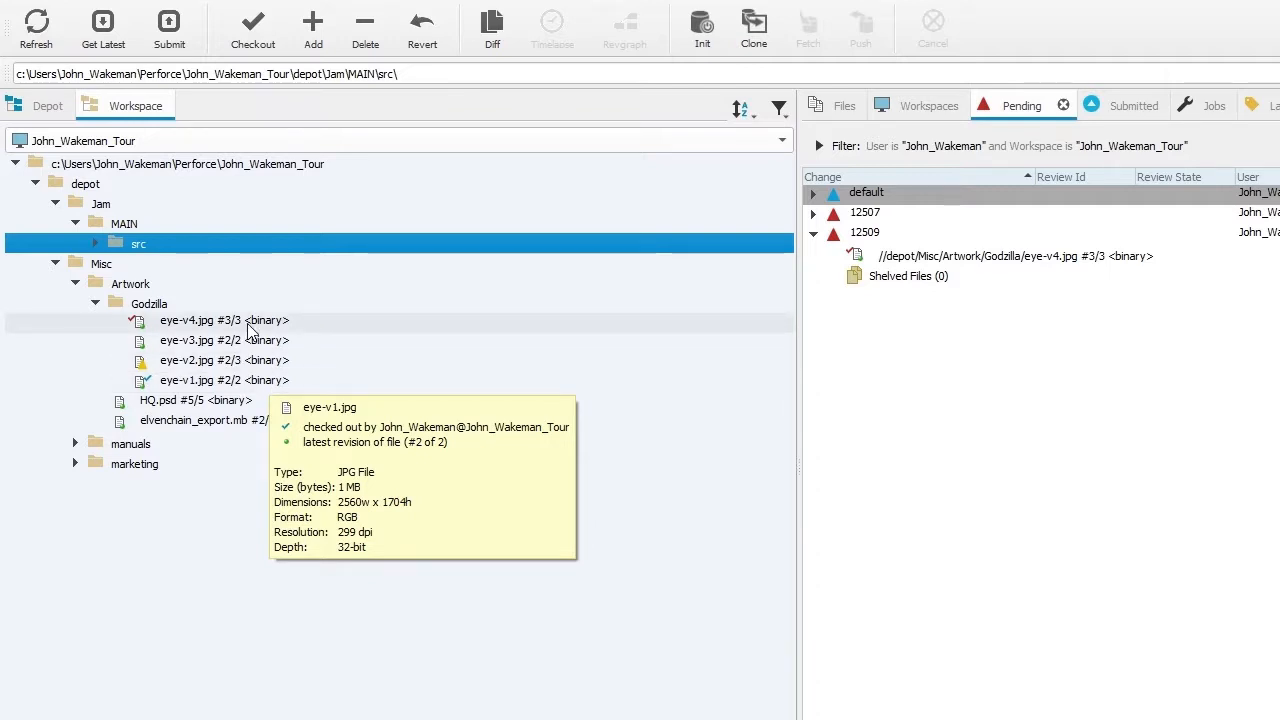
mouse_move(225, 320)
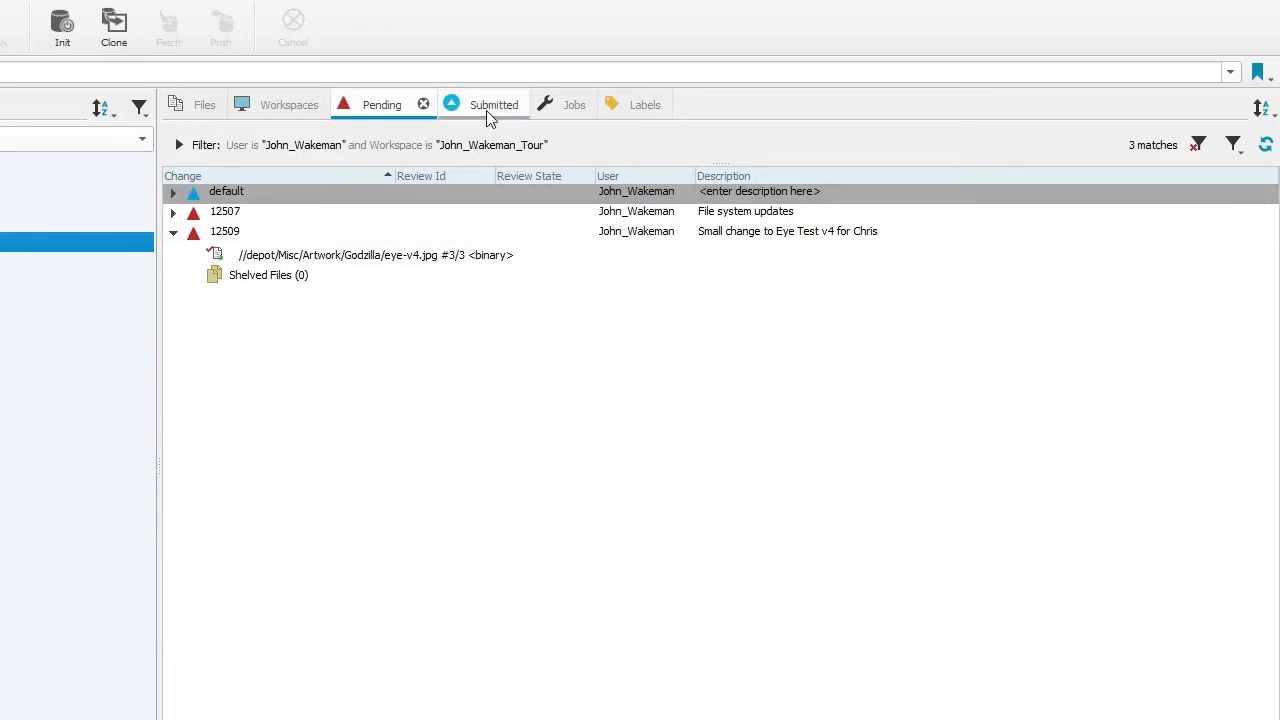
Step through Submitted and Jobs, ending on the Godzilla eye JPG file details
left_click(470, 104)
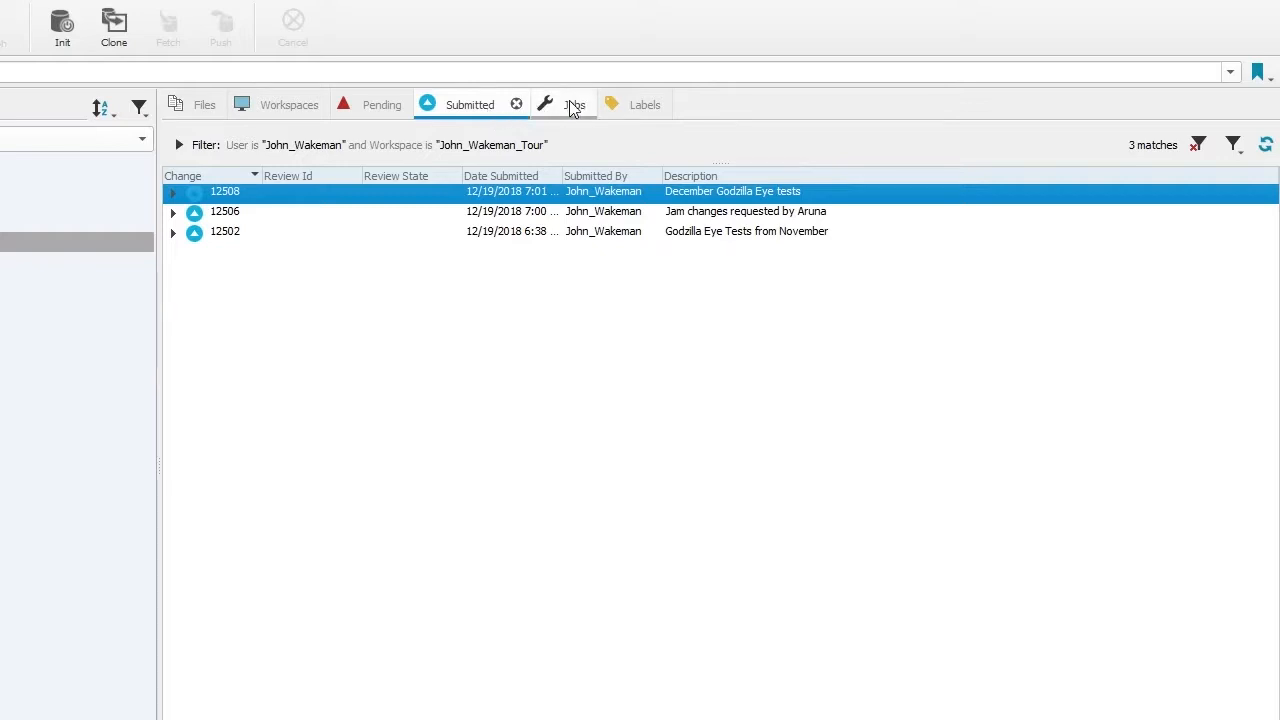
left_click(550, 104)
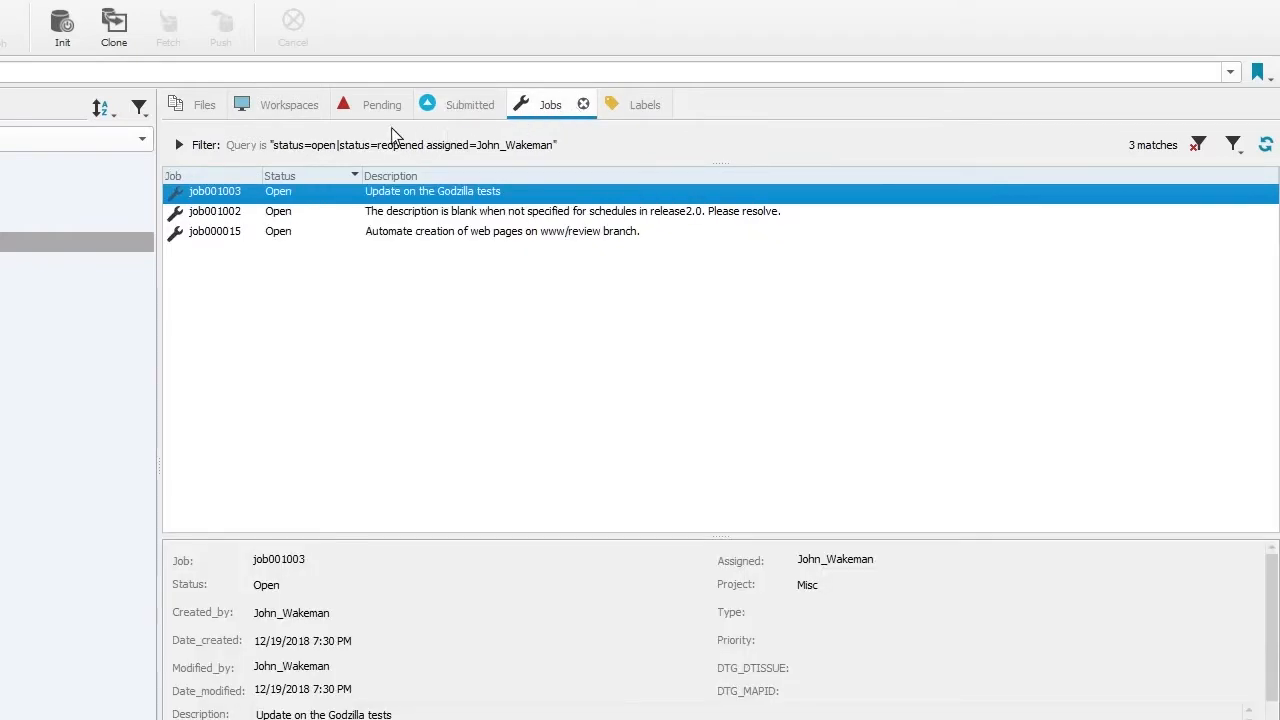
left_click(289, 104)
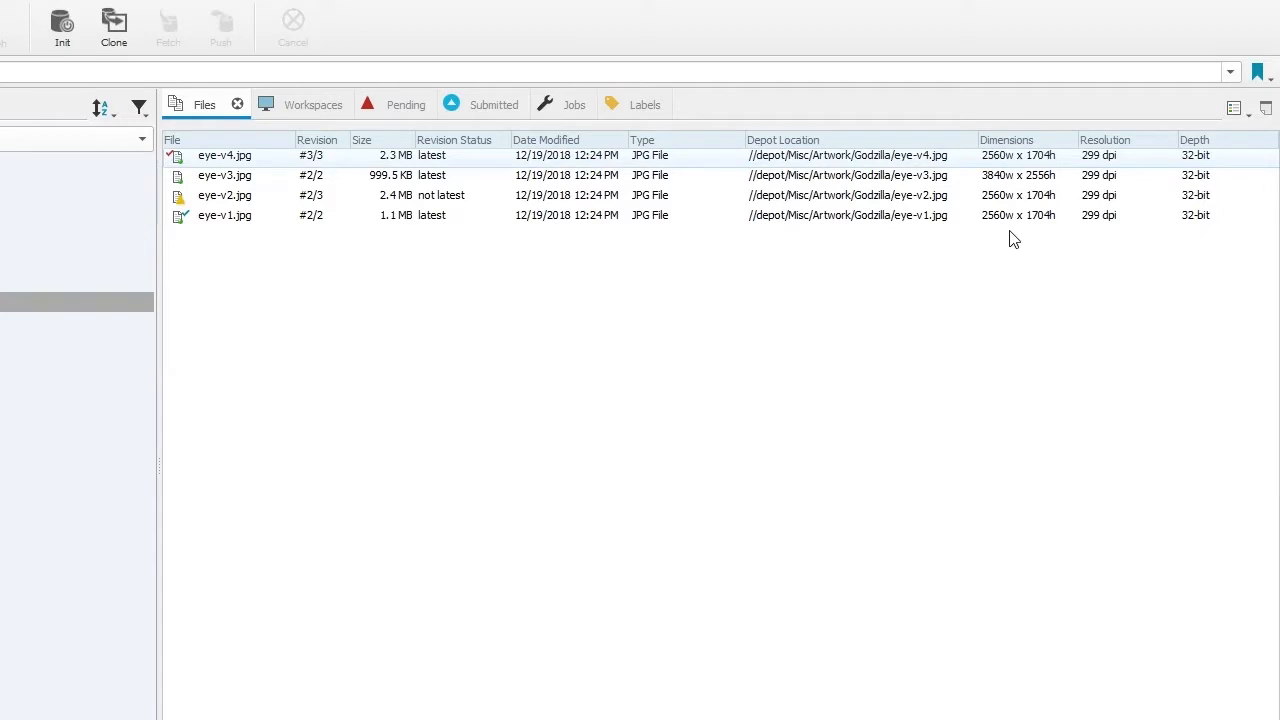
mouse_move(740, 145)
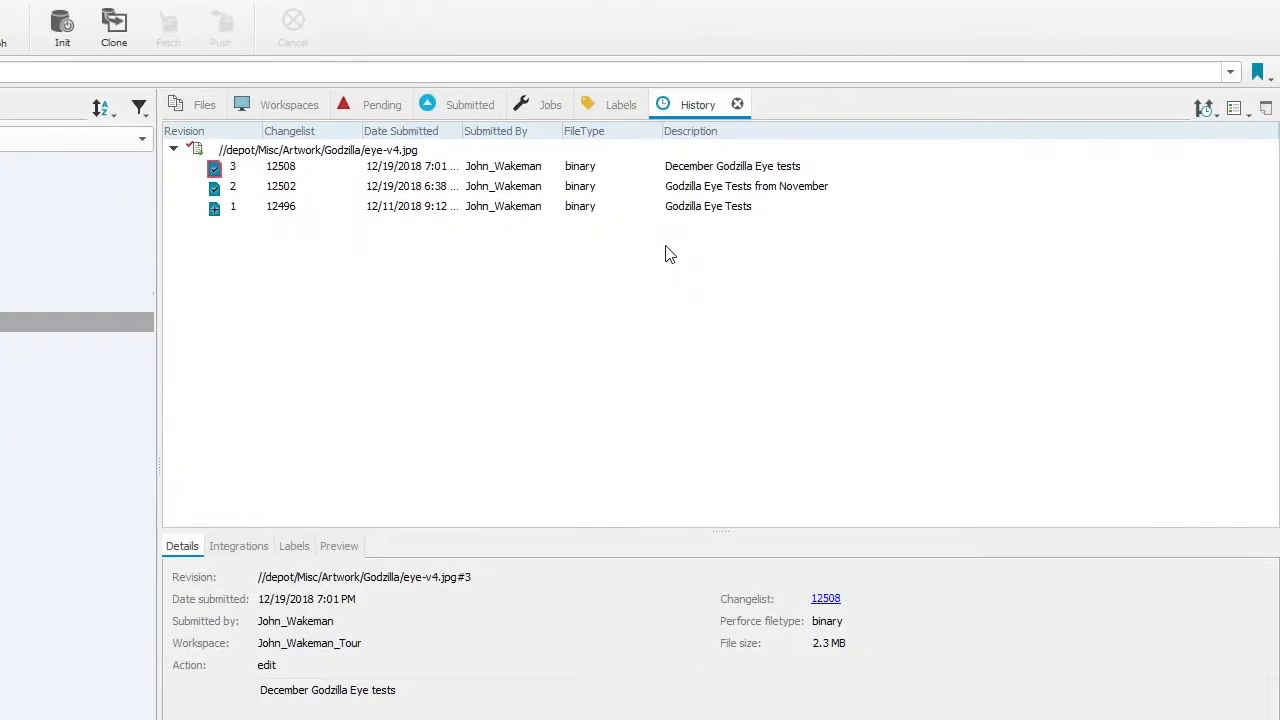
Select eye-v4.jpg's latest revision and switch its history to Large Thumbnail view
left_click(732, 166)
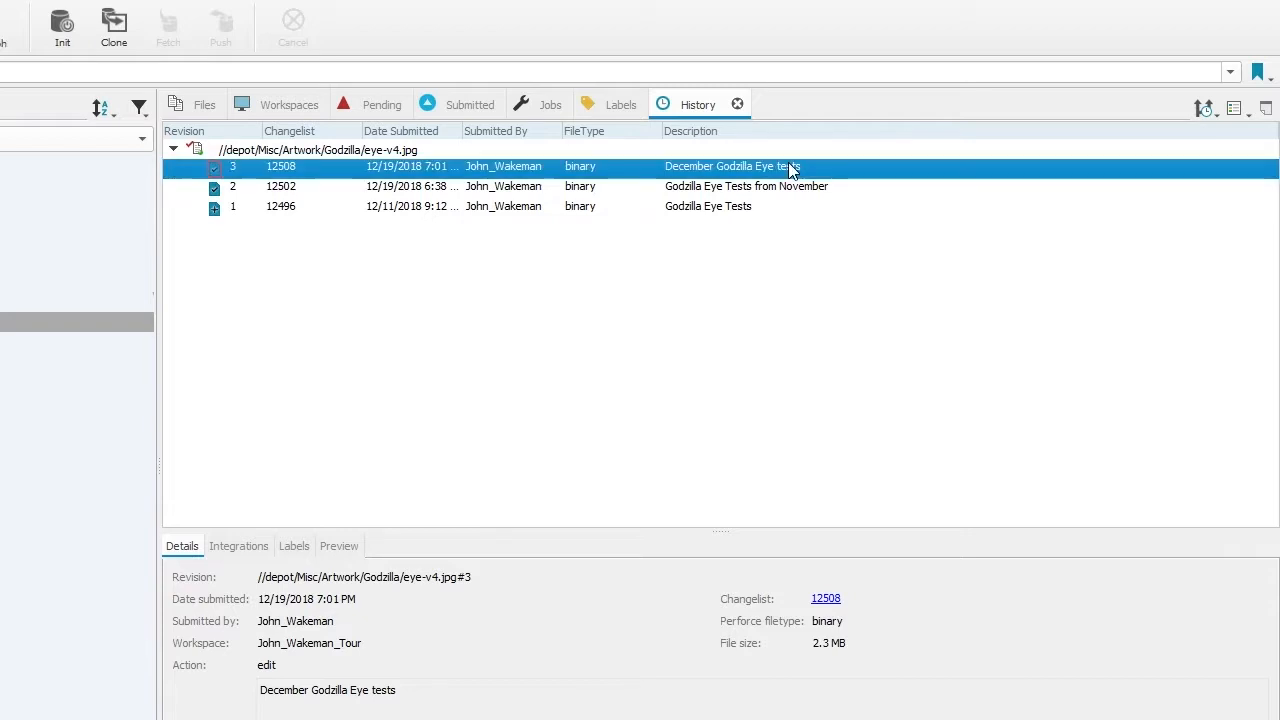
left_click(1236, 108)
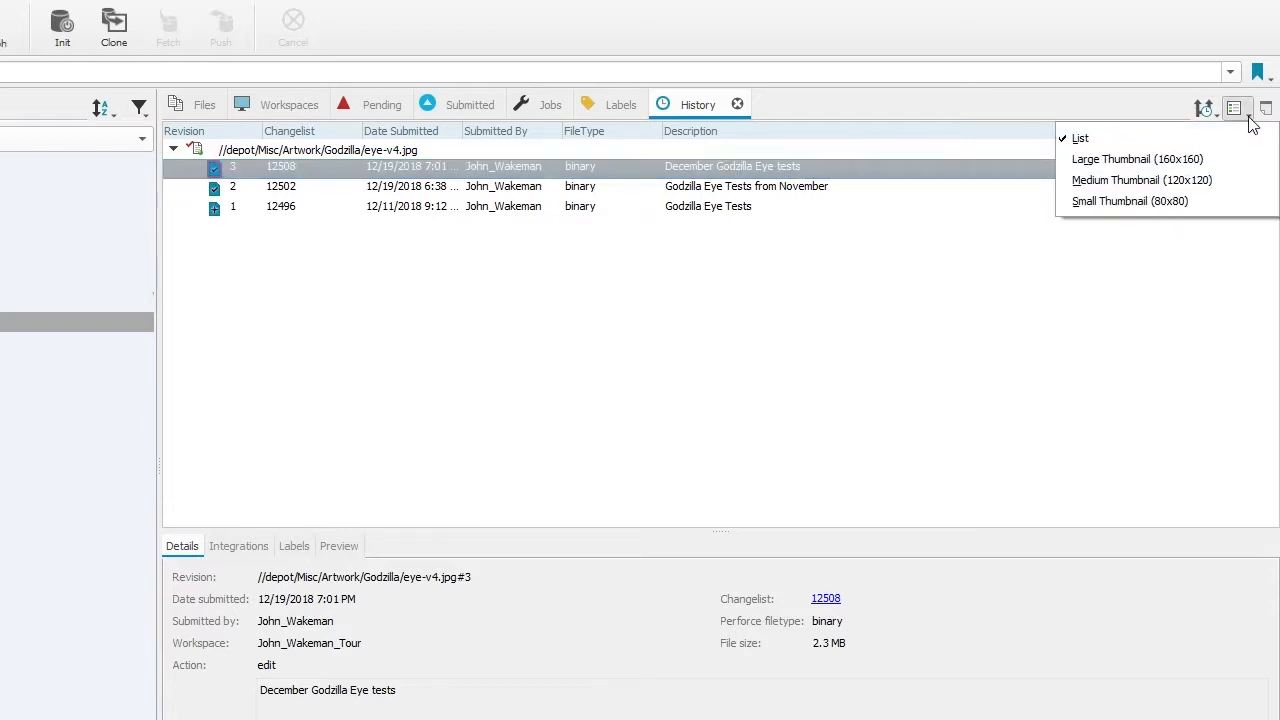
left_click(1137, 159)
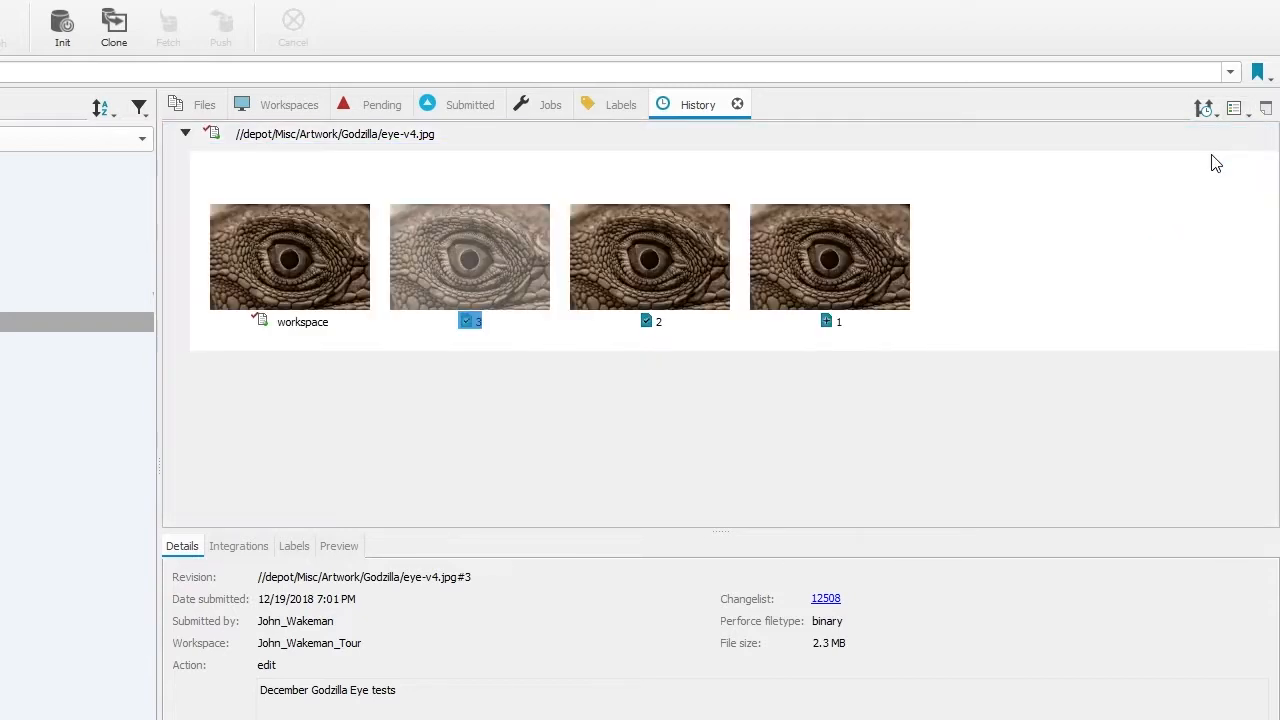
mouse_move(895, 410)
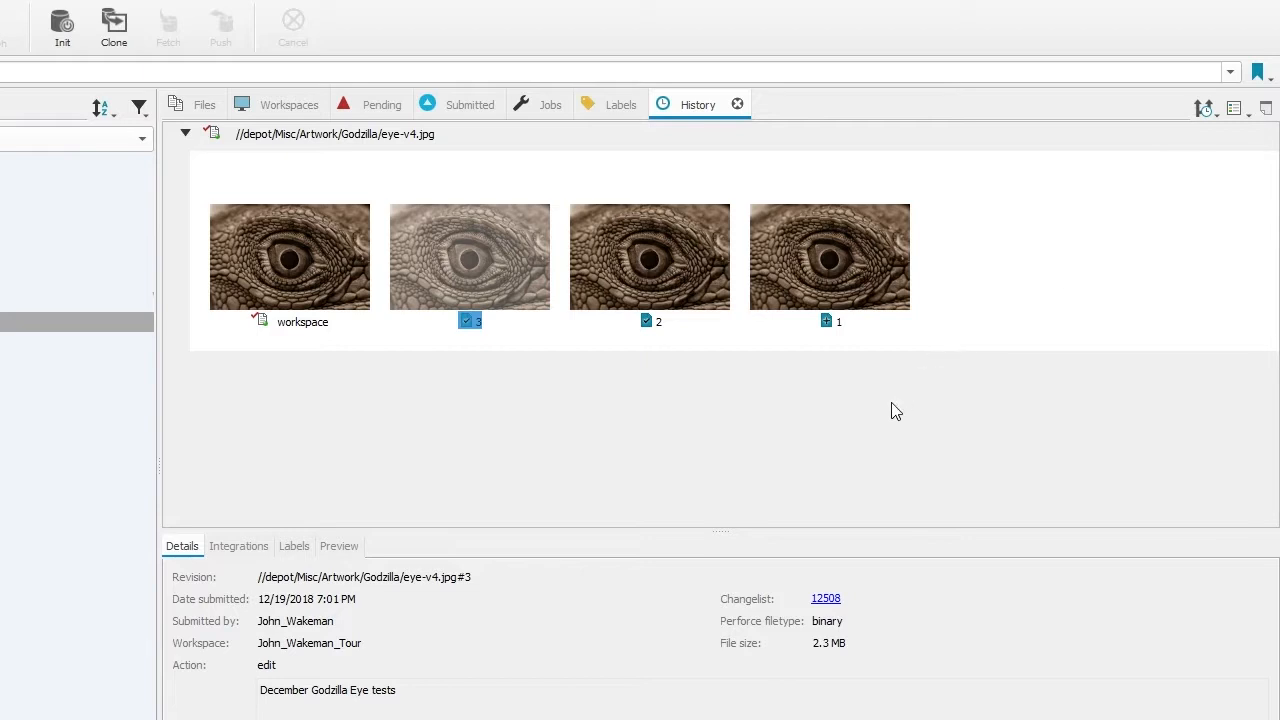
mouse_move(1239, 131)
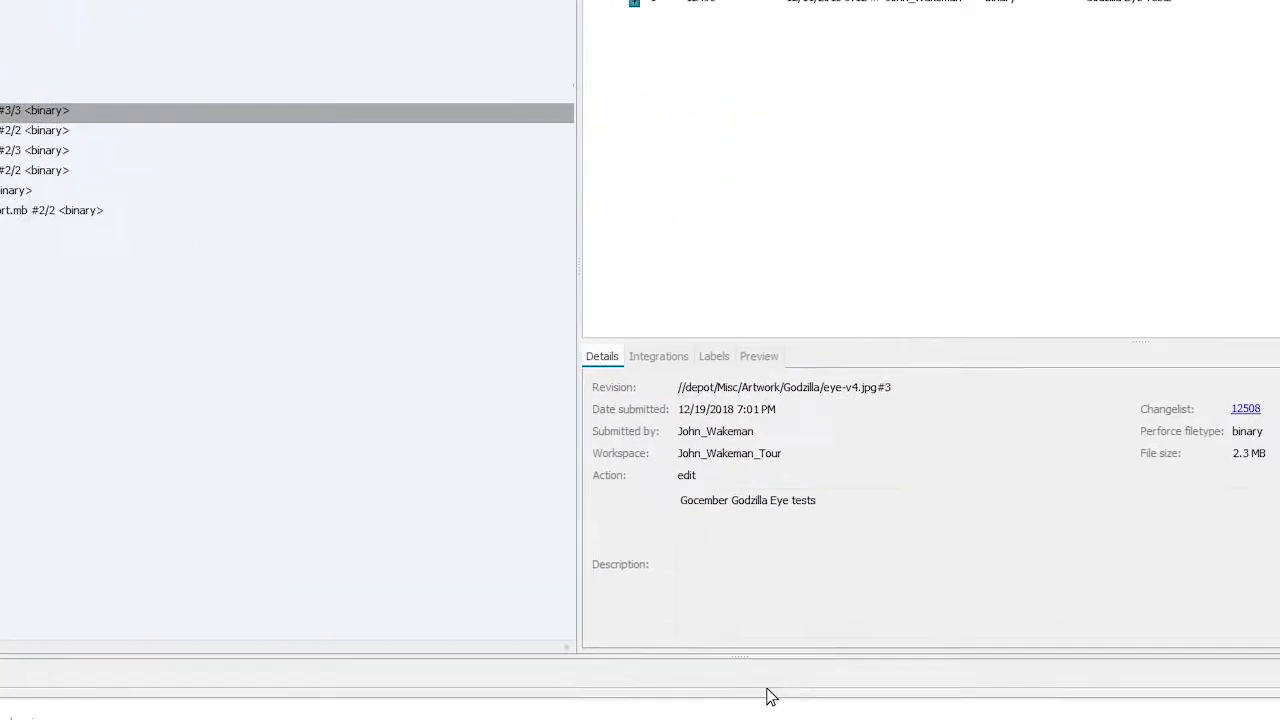
Undock the Workspaces tab into a floating window, then close that window
left_click(271, 105)
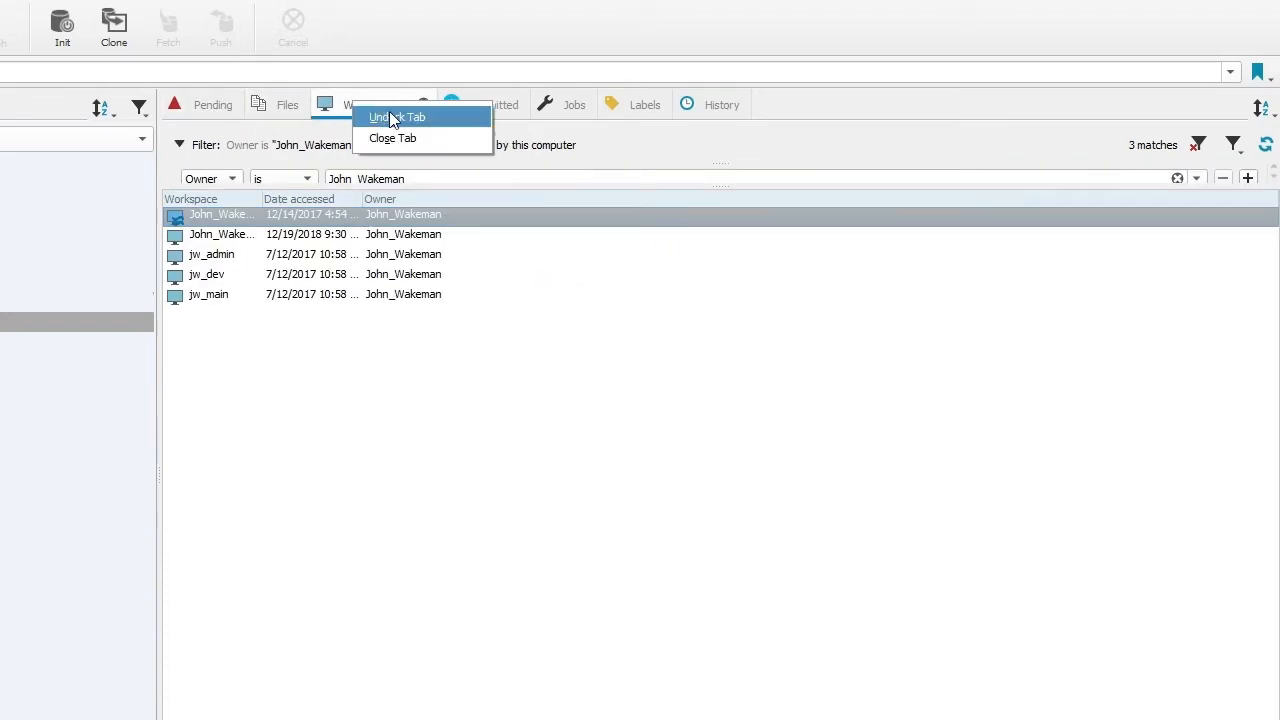
left_click(397, 117)
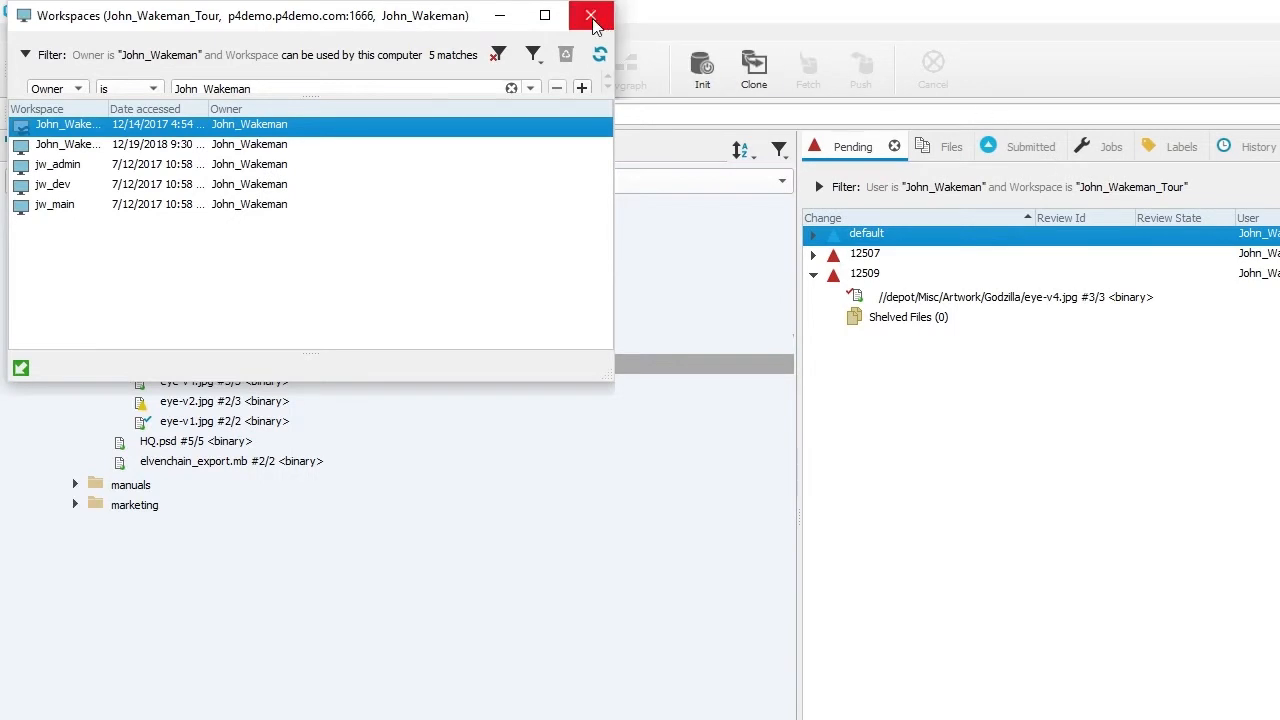
left_click(590, 15)
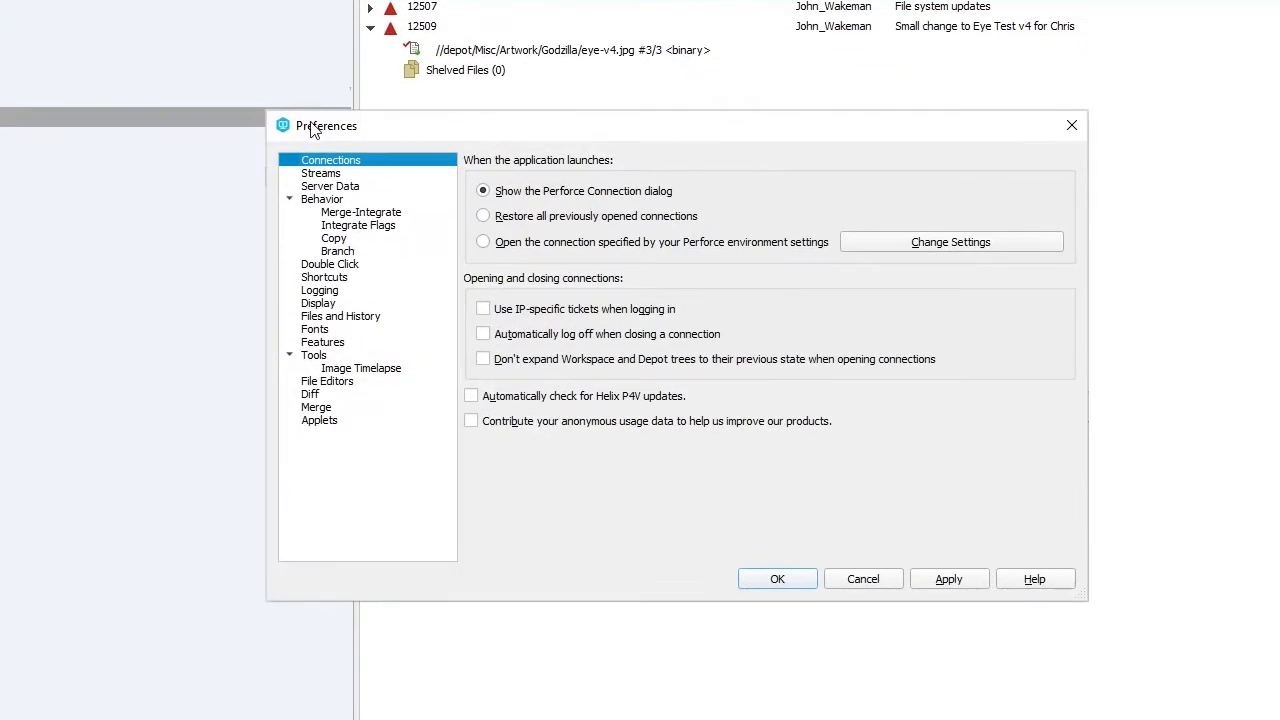
Set Merge-Integrate default for non-stream files or folders to Branch mapping and confirm
left_click(361, 211)
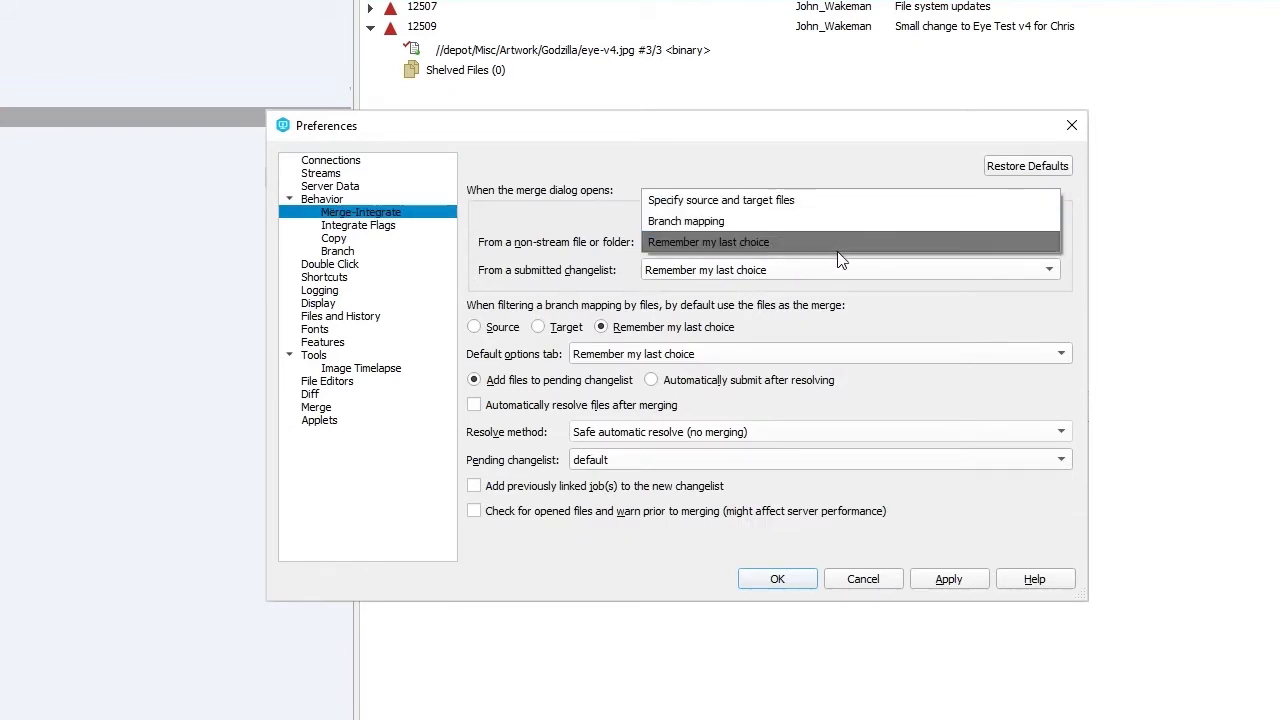
left_click(686, 221)
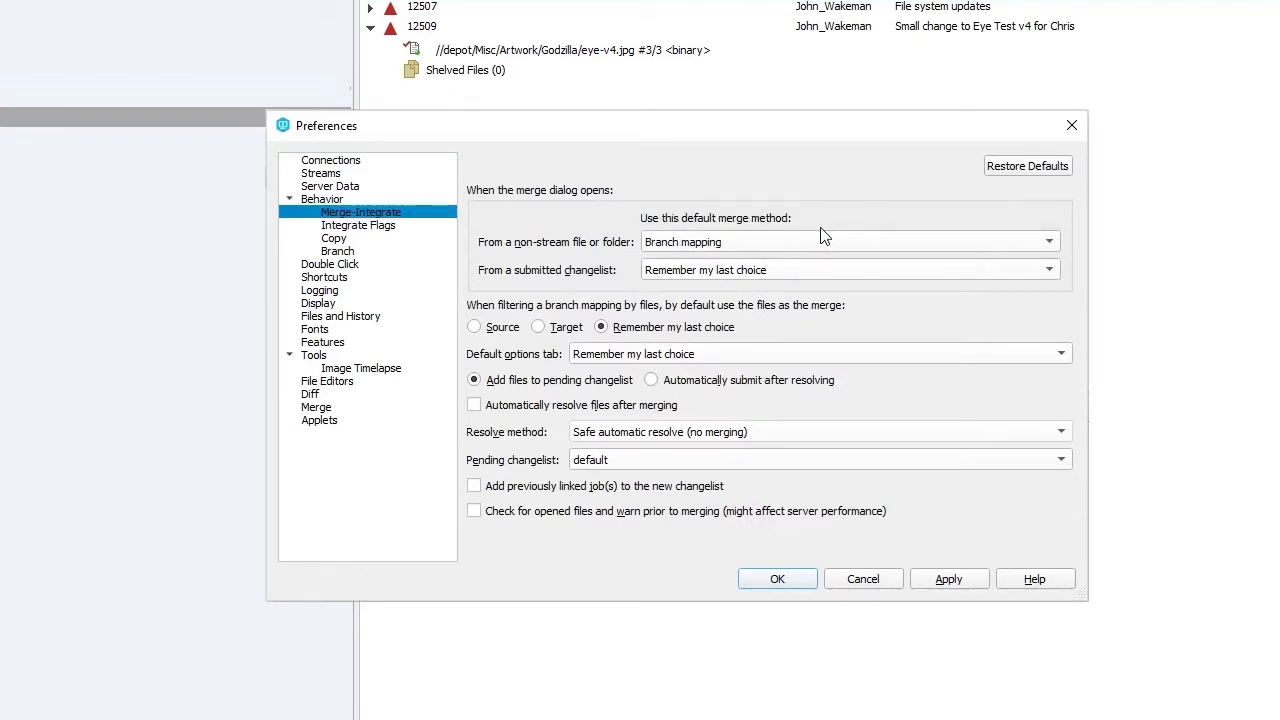
left_click(777, 578)
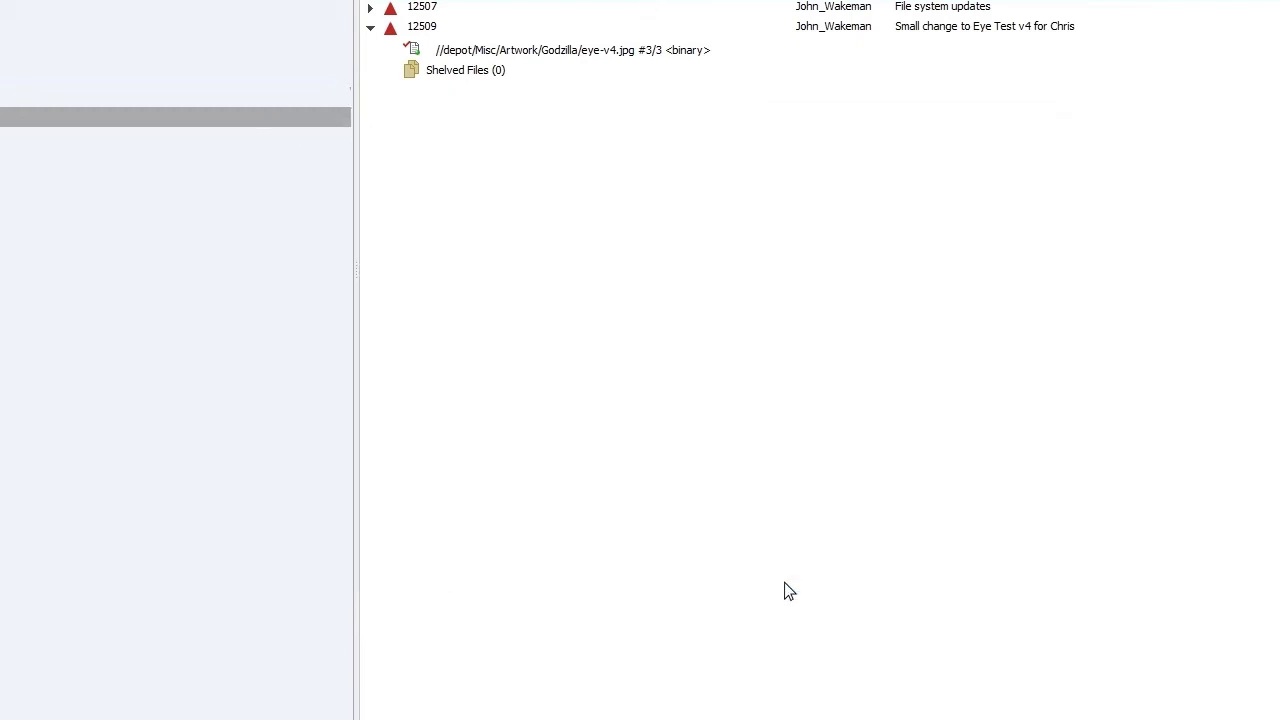